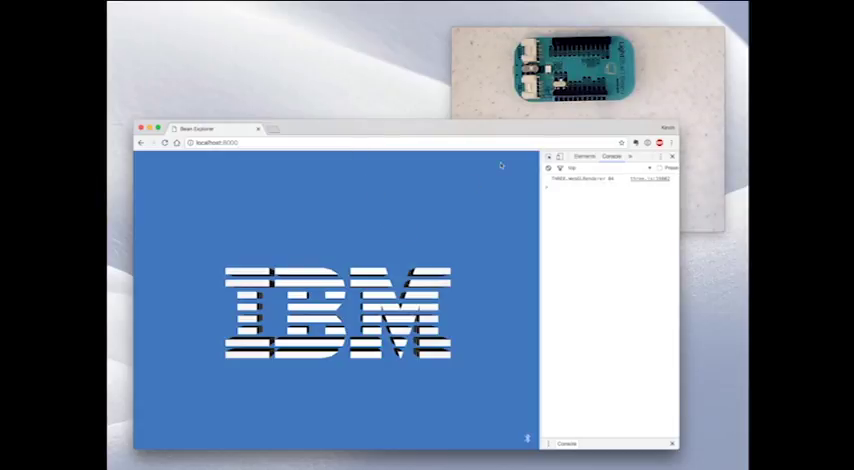
mouse_move(513, 245)
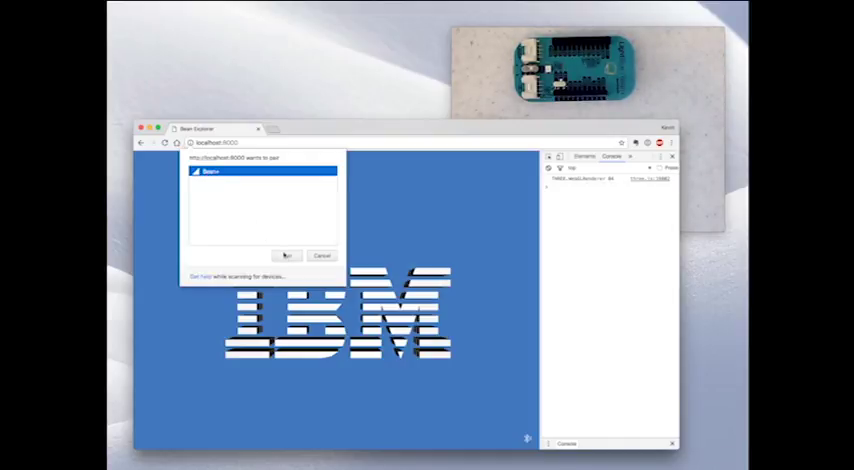
Step: Pair Bean Explorer with the Bean device from the browser's Bluetooth chooser
left_click(321, 255)
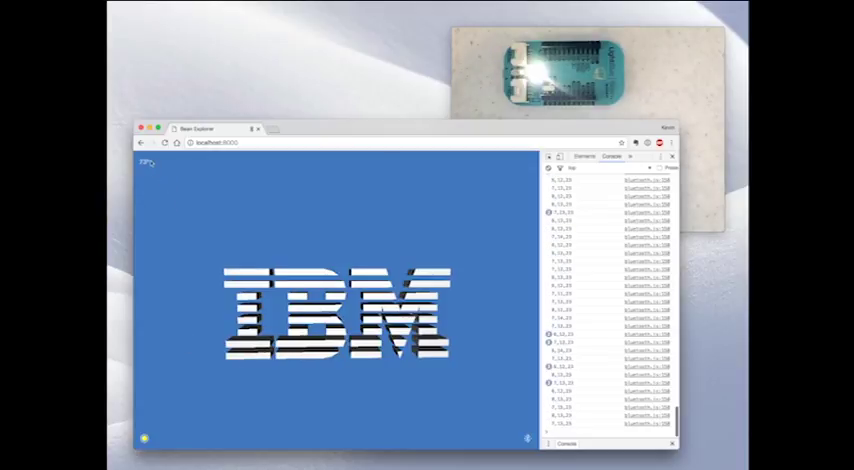
scroll("down", 3)
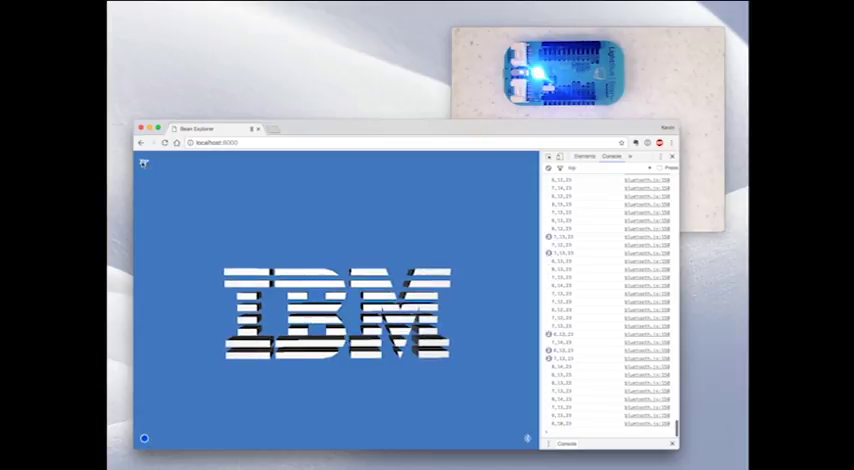
Step: Scroll down the page to watch the Bean's LED turn blue with the matching indicator
scroll("down", 3)
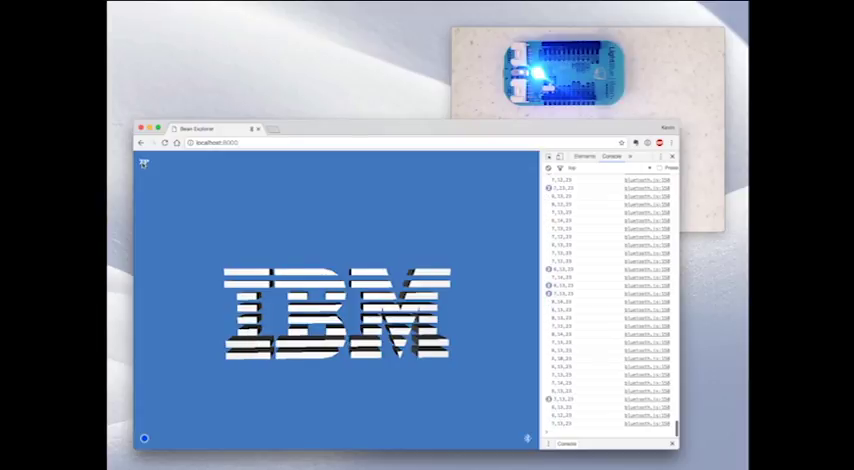